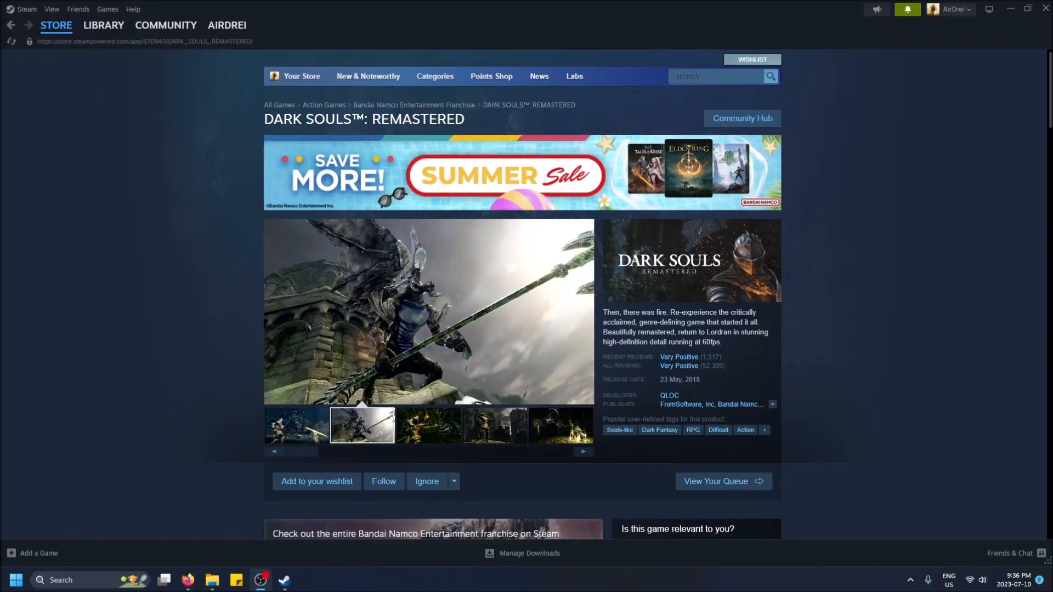
Leave the Dark Souls Remastered page for the Steam store front page with the summer sale banner.
{"action": "left_click", "coordinate": [427, 425]}
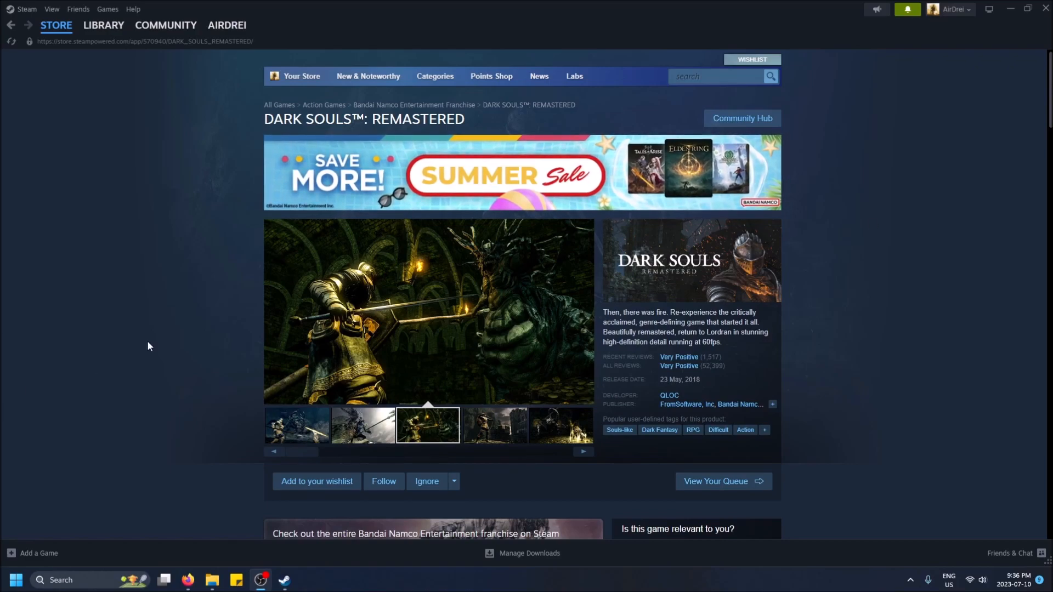
{"action": "left_click", "coordinate": [57, 25]}
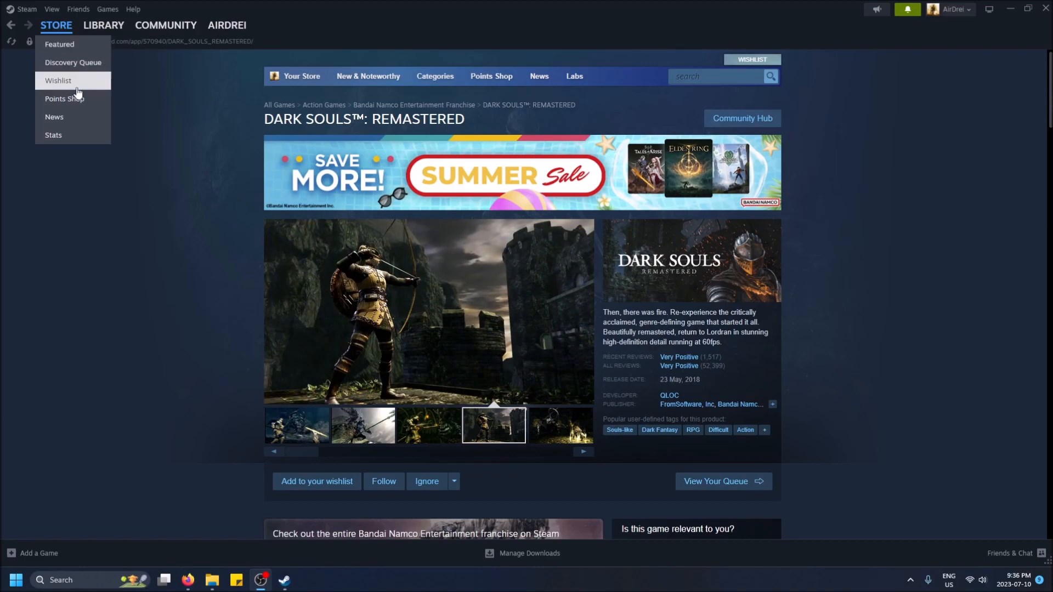
{"action": "left_click", "coordinate": [56, 25]}
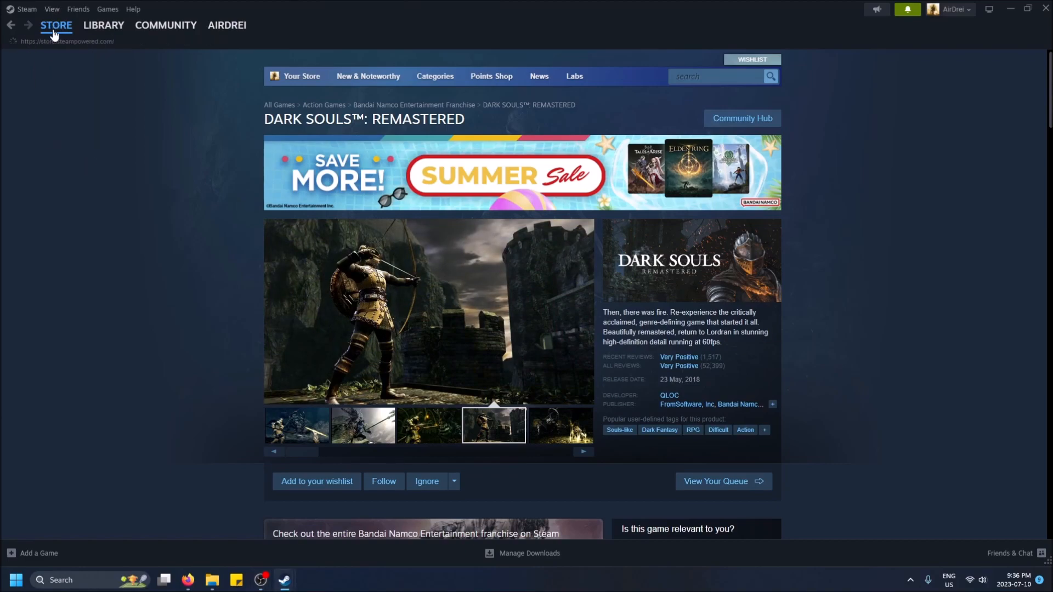
{"action": "left_click", "coordinate": [56, 25]}
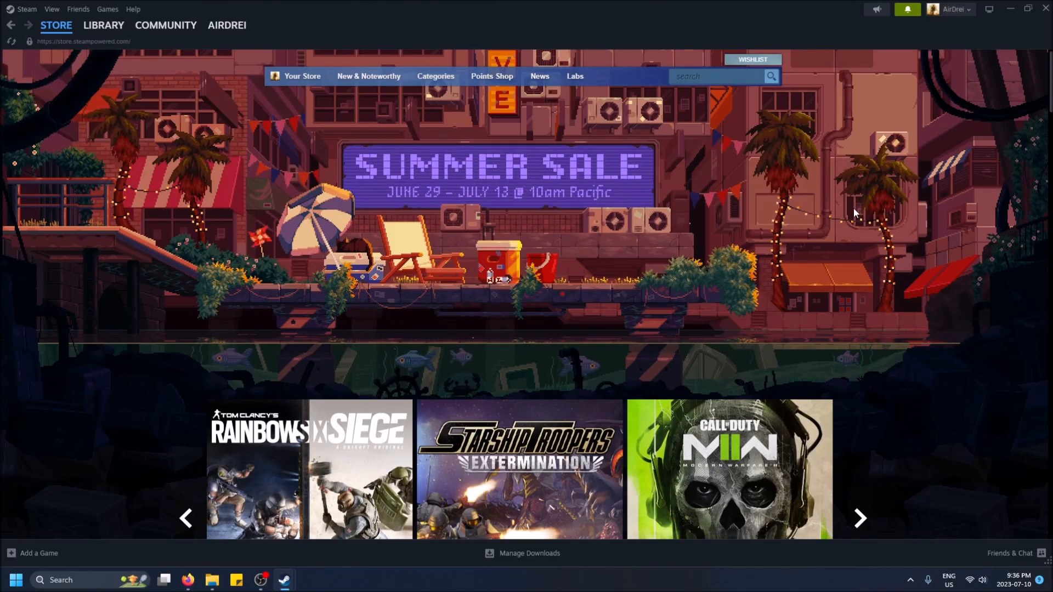
{"action": "mouse_move", "coordinate": [752, 60]}
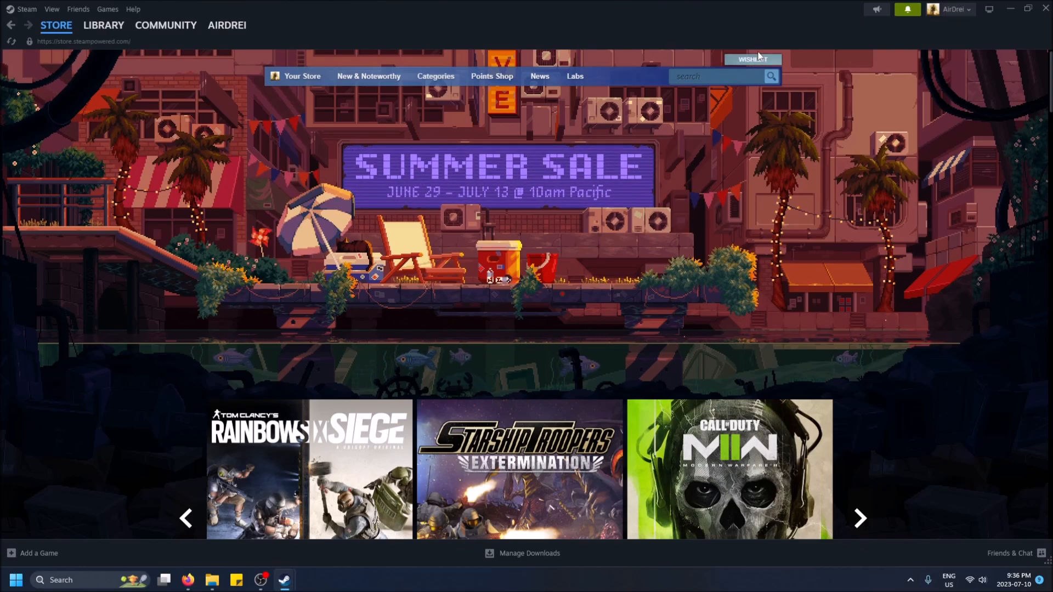
View the empty wishlist page from the WISHLIST button.
{"action": "left_click", "coordinate": [751, 59]}
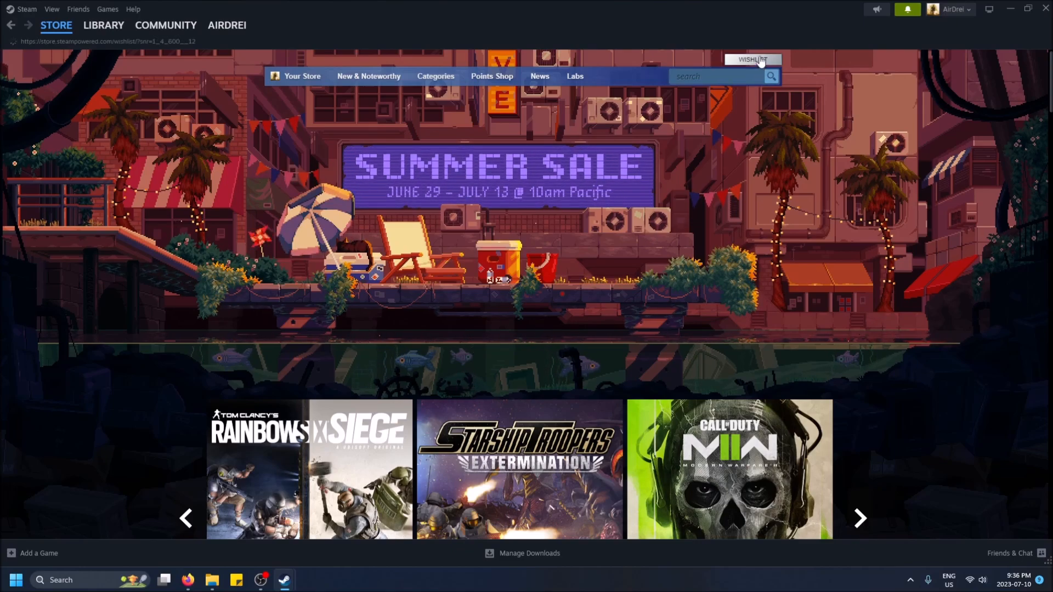
{"action": "left_click", "coordinate": [752, 59]}
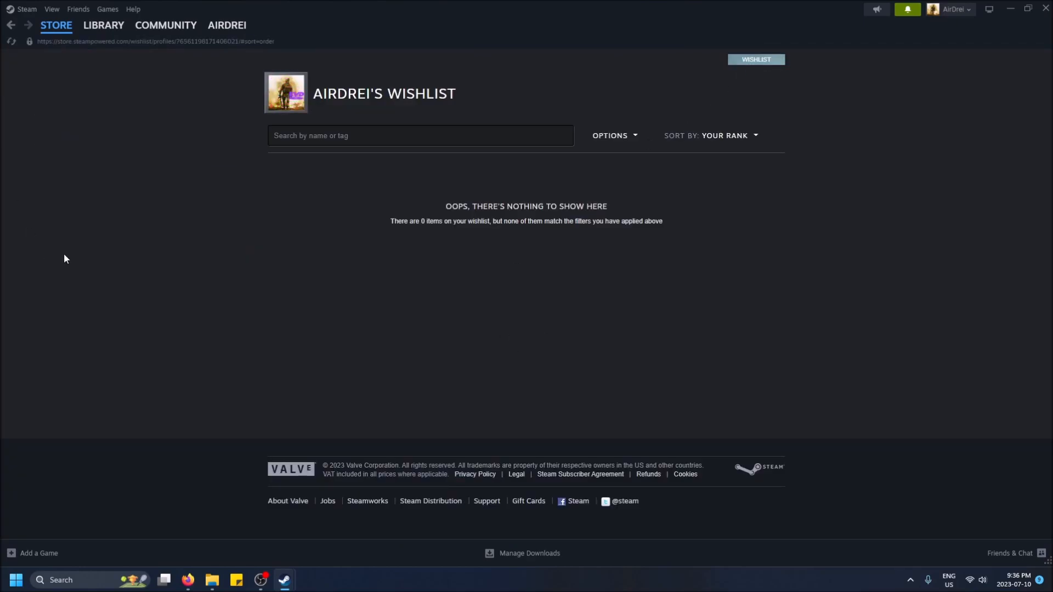
{"action": "left_click", "coordinate": [56, 24]}
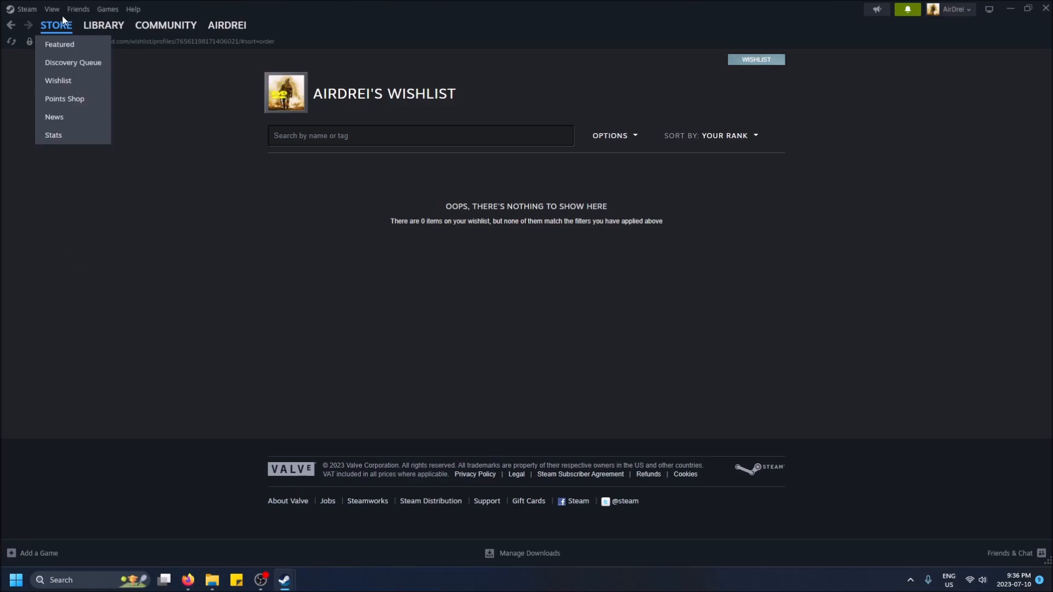
Search 'dark', wishlist DARK SOULS: REMASTERED, and view WISHLIST (1).
{"action": "left_click", "coordinate": [59, 44]}
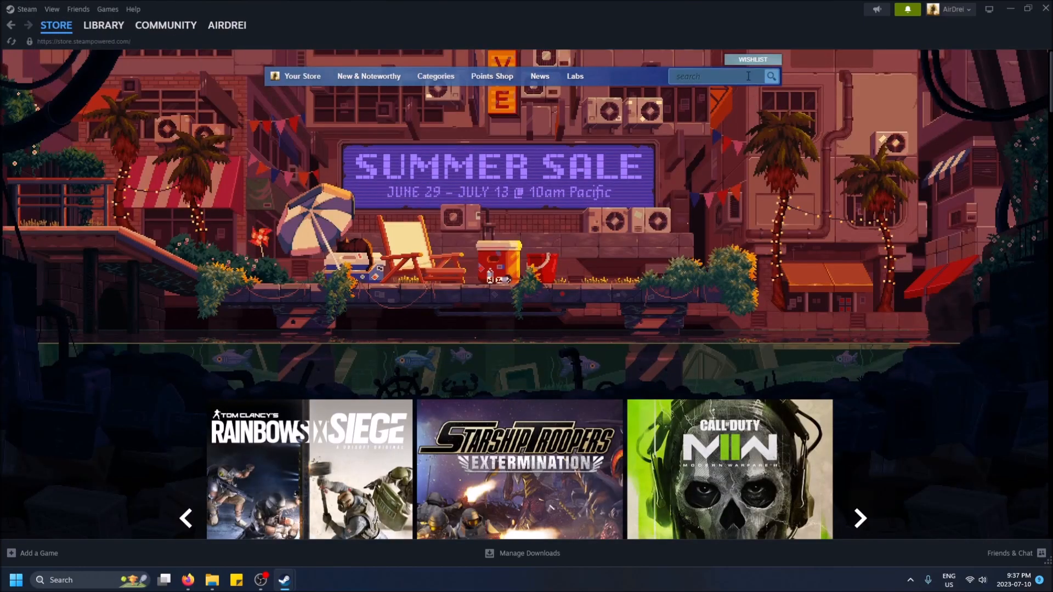
{"action": "type", "text": "dark"}
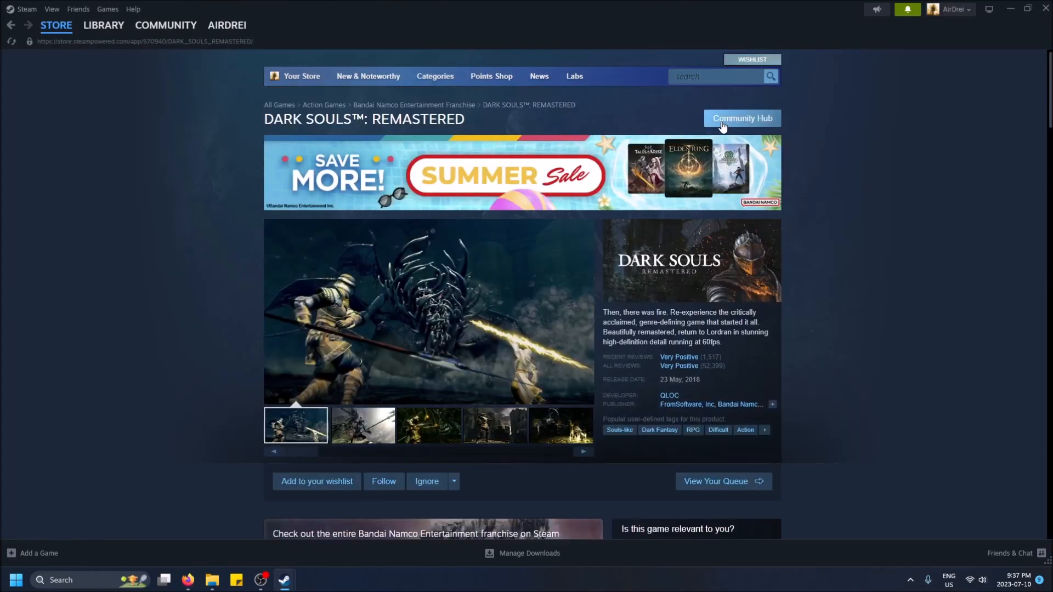
{"action": "scroll", "scroll_direction": "down", "scroll_amount": 3}
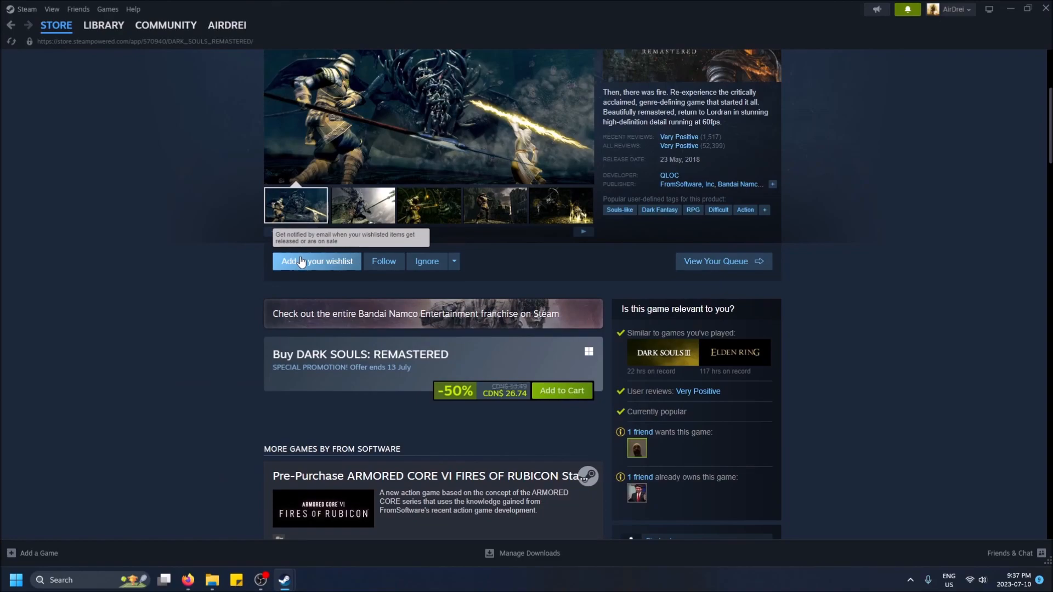
{"action": "left_click", "coordinate": [317, 261]}
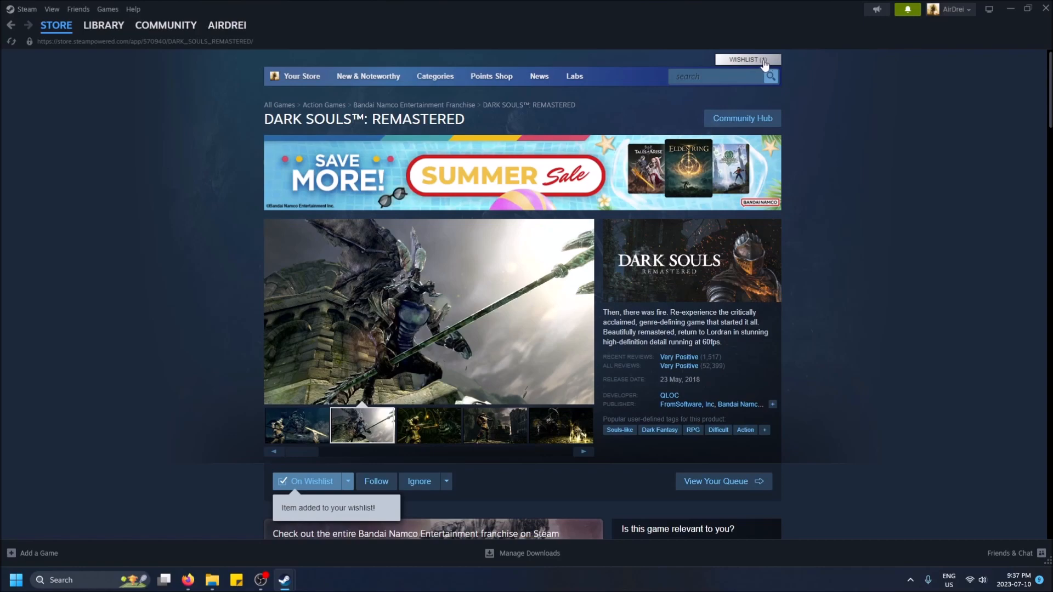
{"action": "left_click", "coordinate": [745, 59]}
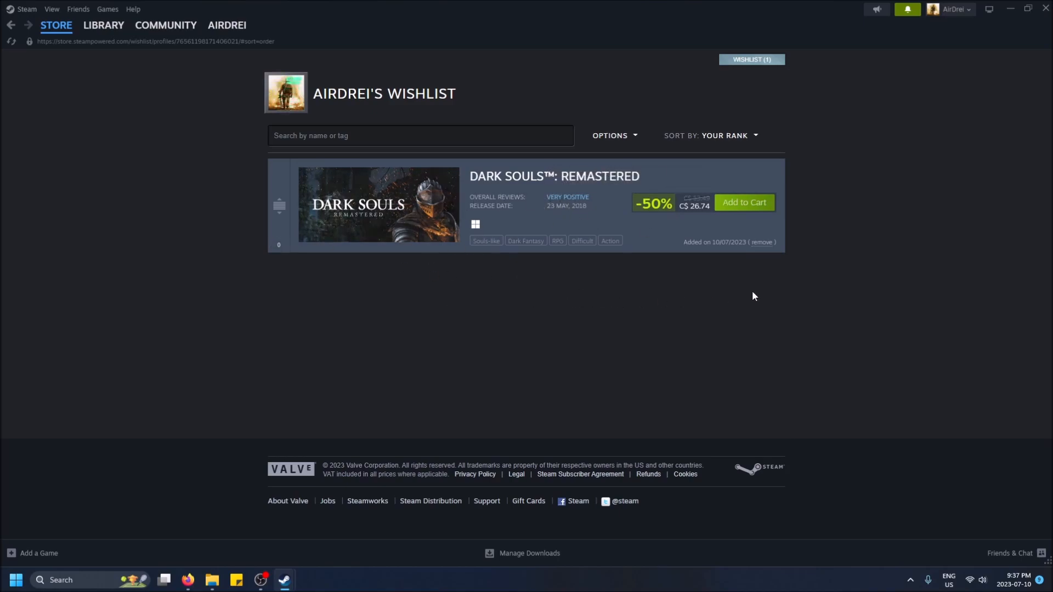
Open the wishlist SORT BY dropdown, then return to the store front page.
{"action": "left_click", "coordinate": [710, 135]}
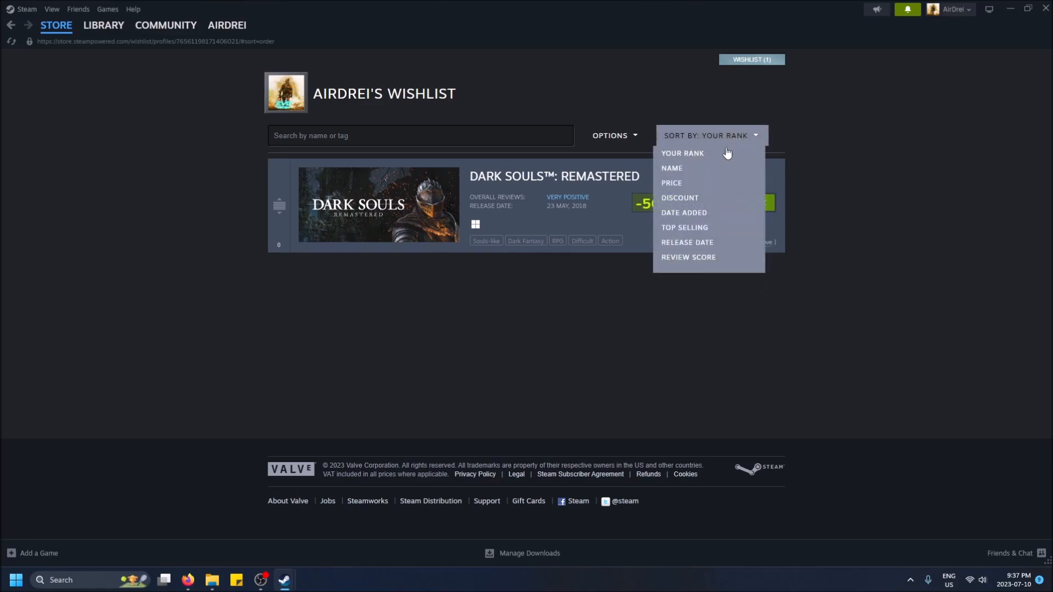
{"action": "left_click", "coordinate": [56, 25]}
{"action": "type", "text": "forza"}
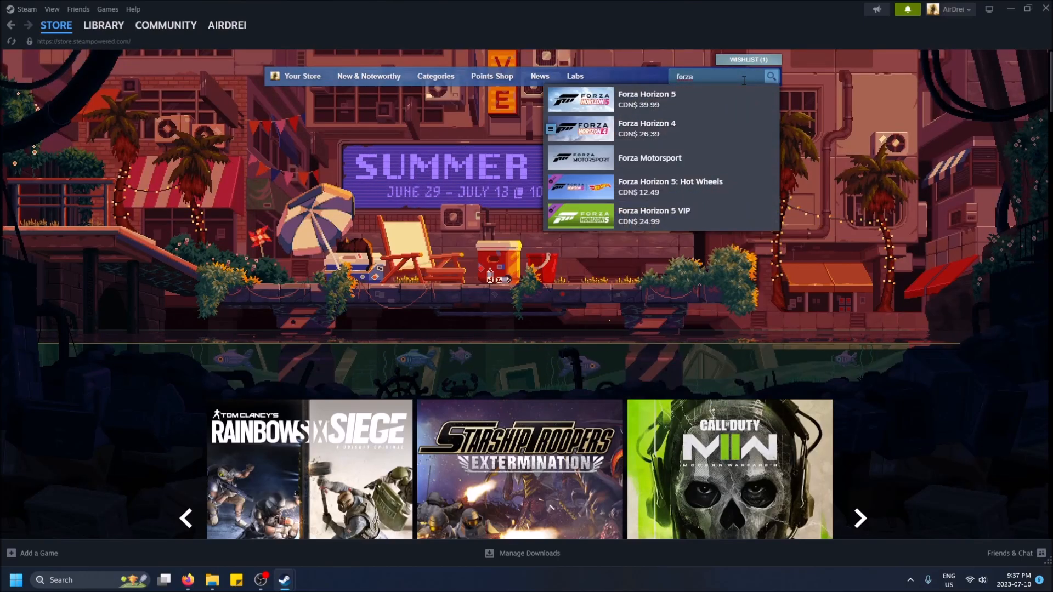
Open Forza Horizon 5 from the 'forza' suggestions and add it to the wishlist.
{"action": "left_click", "coordinate": [645, 100]}
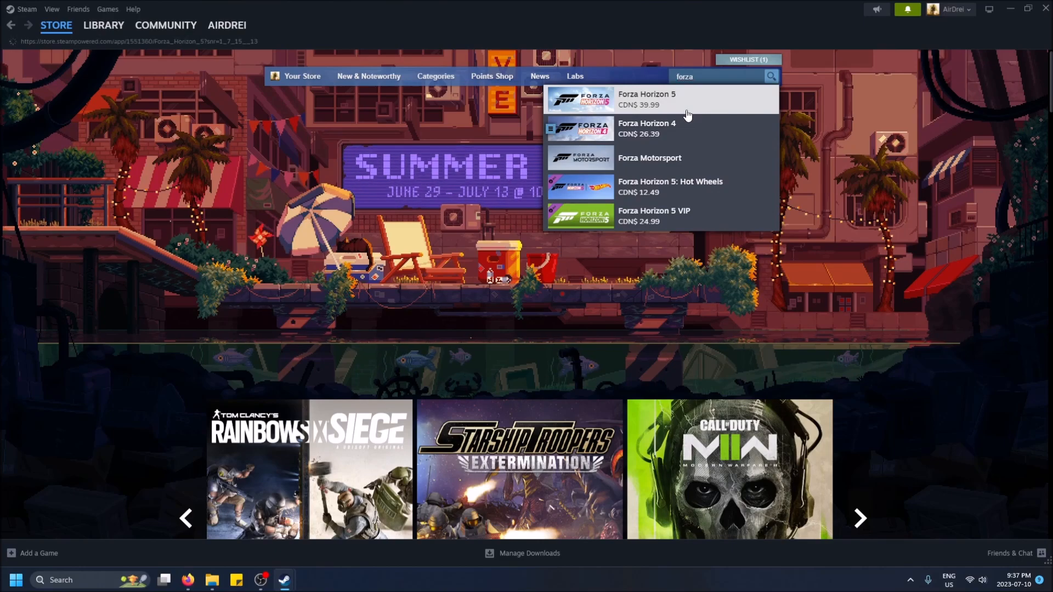
{"action": "left_click", "coordinate": [645, 99]}
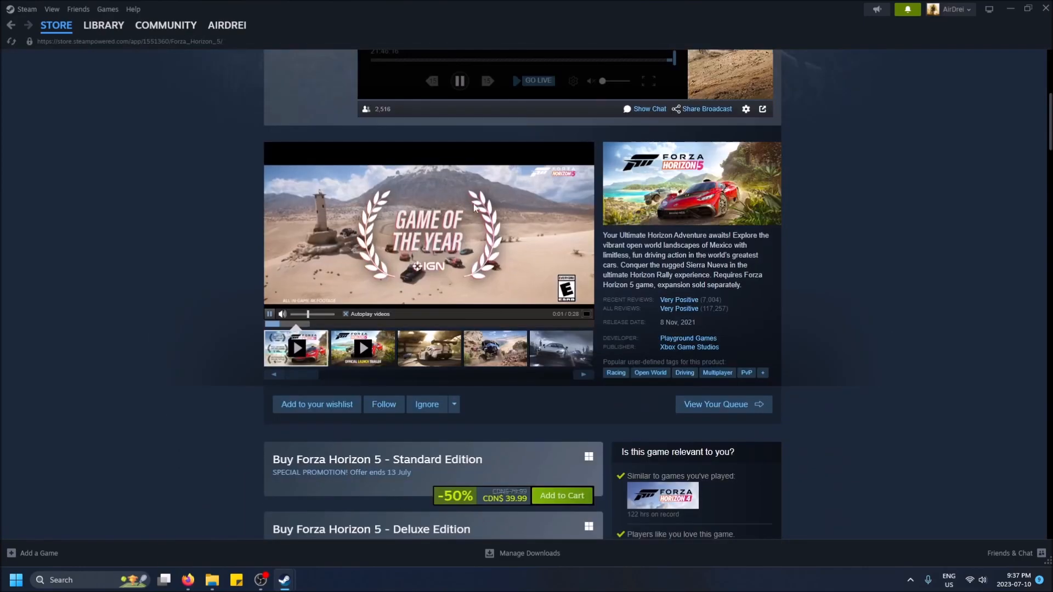
{"action": "mouse_move", "coordinate": [316, 404]}
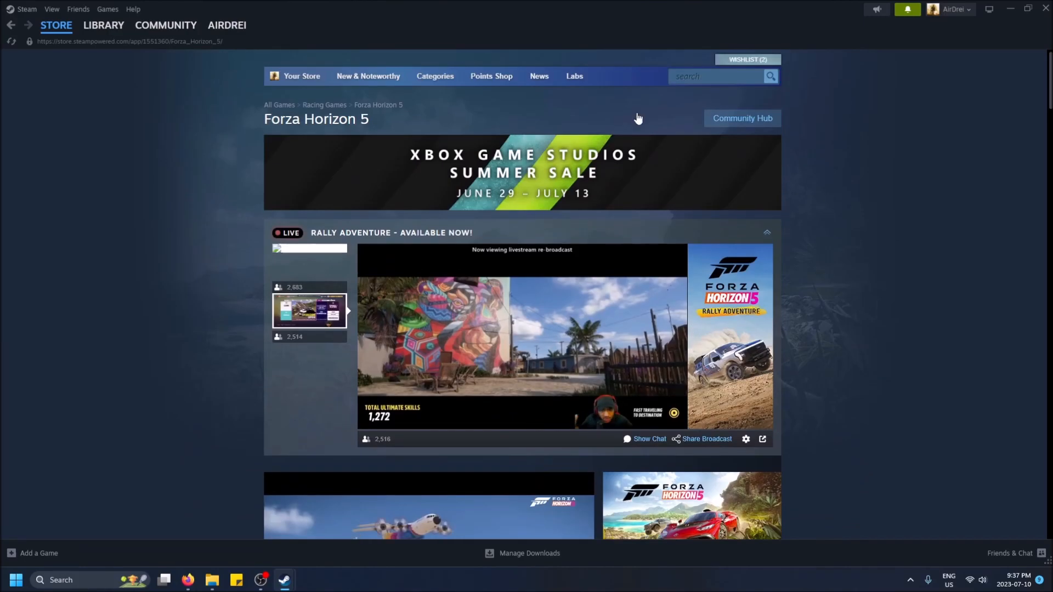
Search 'battl', open Battlefield 2042 and add it to the wishlist.
{"action": "left_click", "coordinate": [715, 76]}
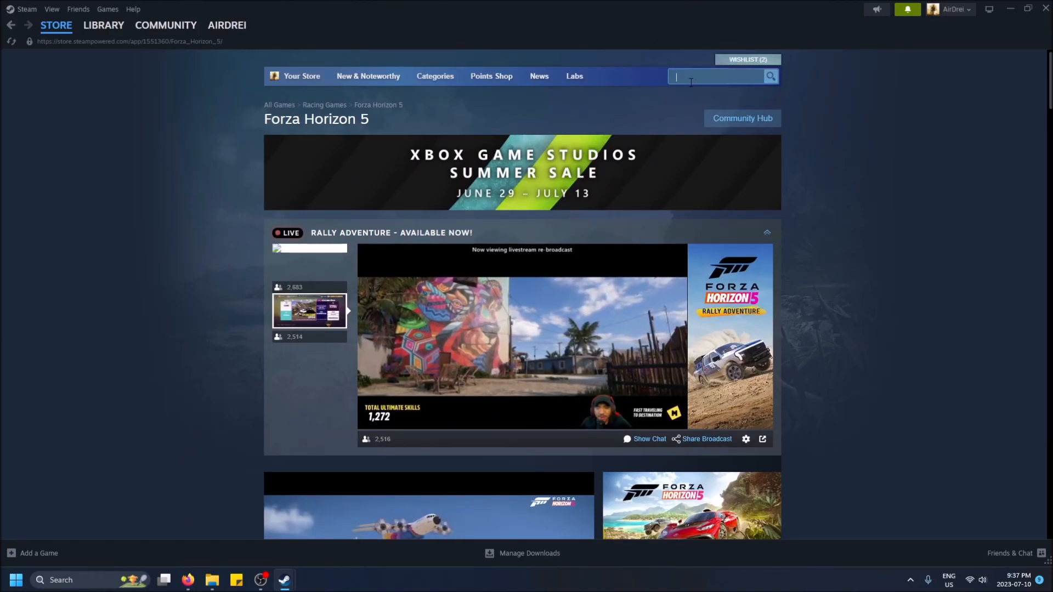
{"action": "type", "text": "battlefield"}
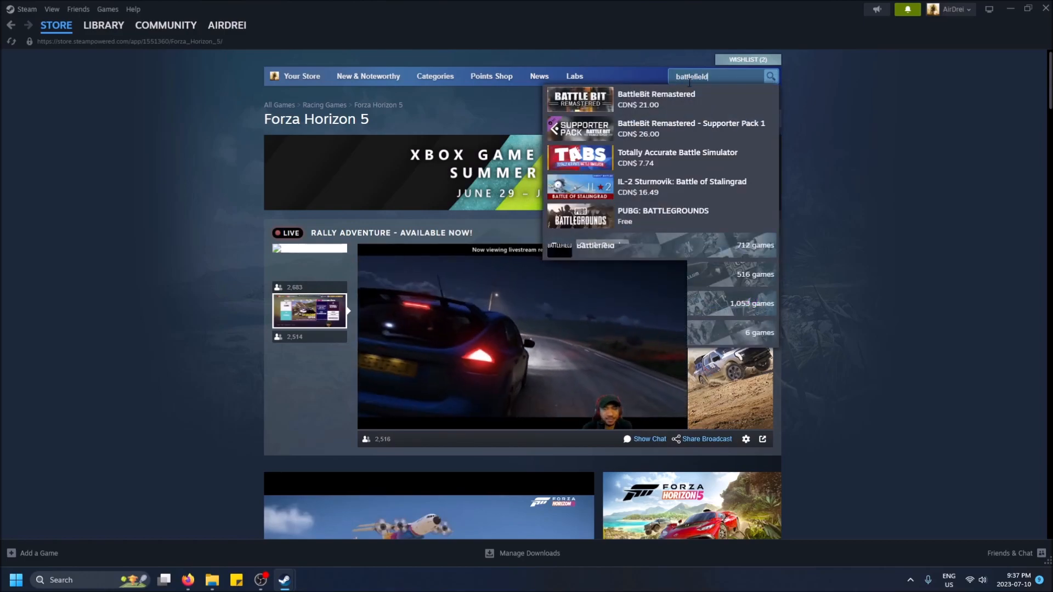
{"action": "left_click", "coordinate": [650, 98]}
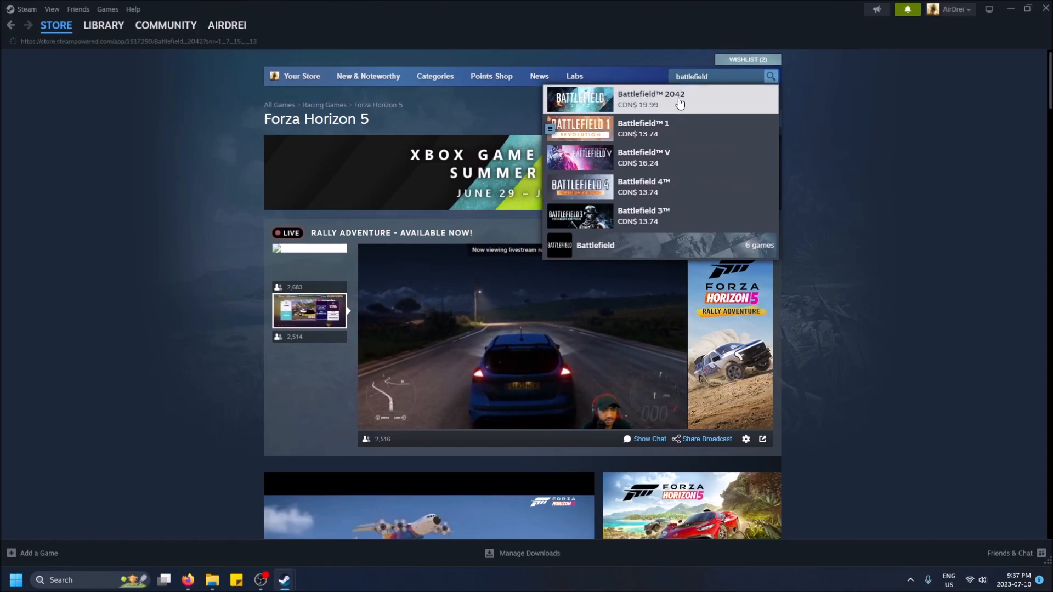
{"action": "left_click", "coordinate": [651, 98]}
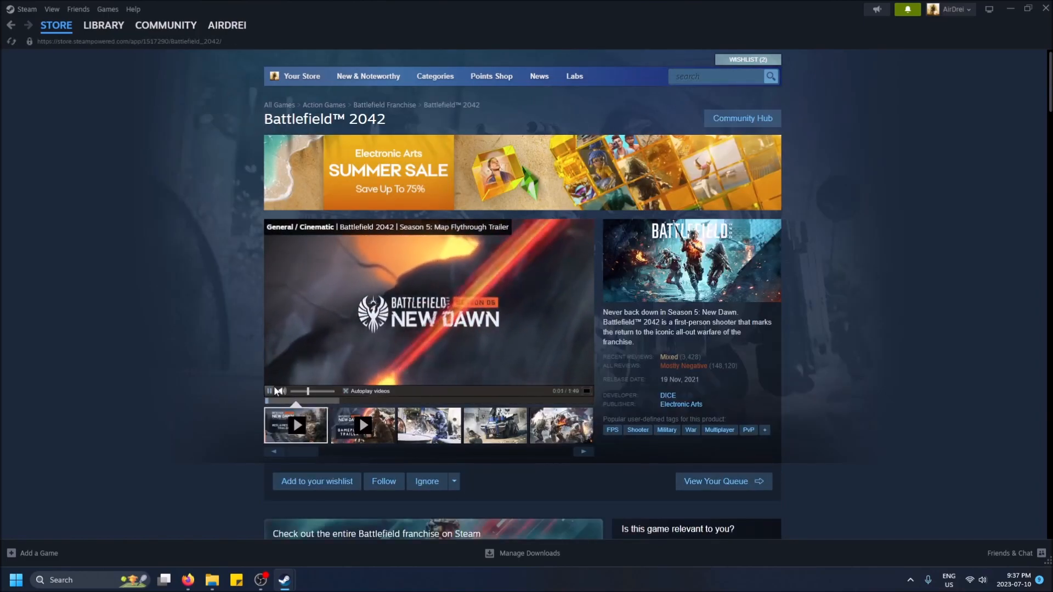
{"action": "left_click", "coordinate": [316, 481]}
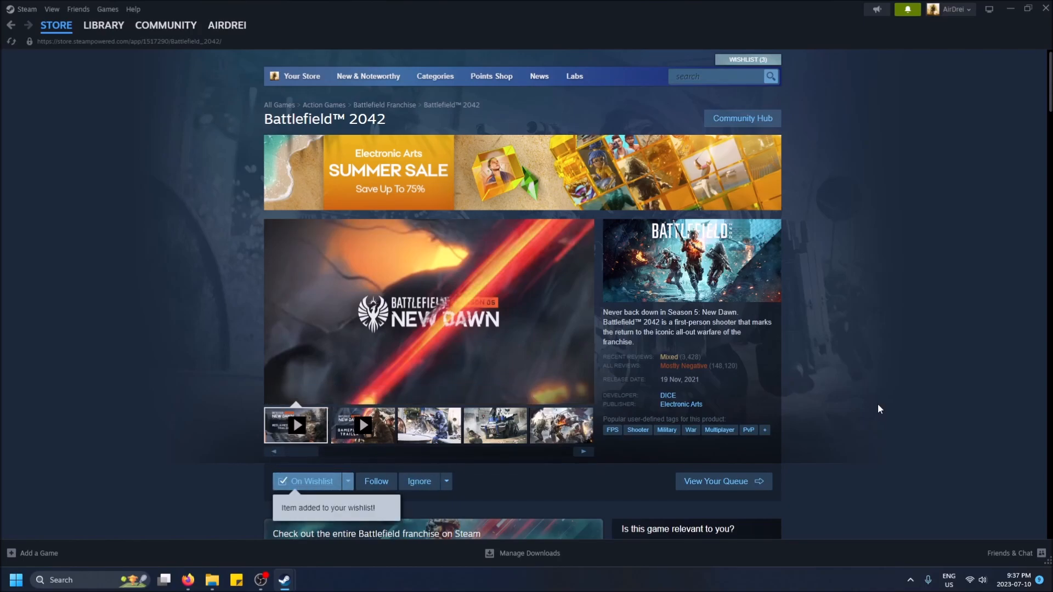
{"action": "scroll", "scroll_direction": "down", "scroll_amount": 3}
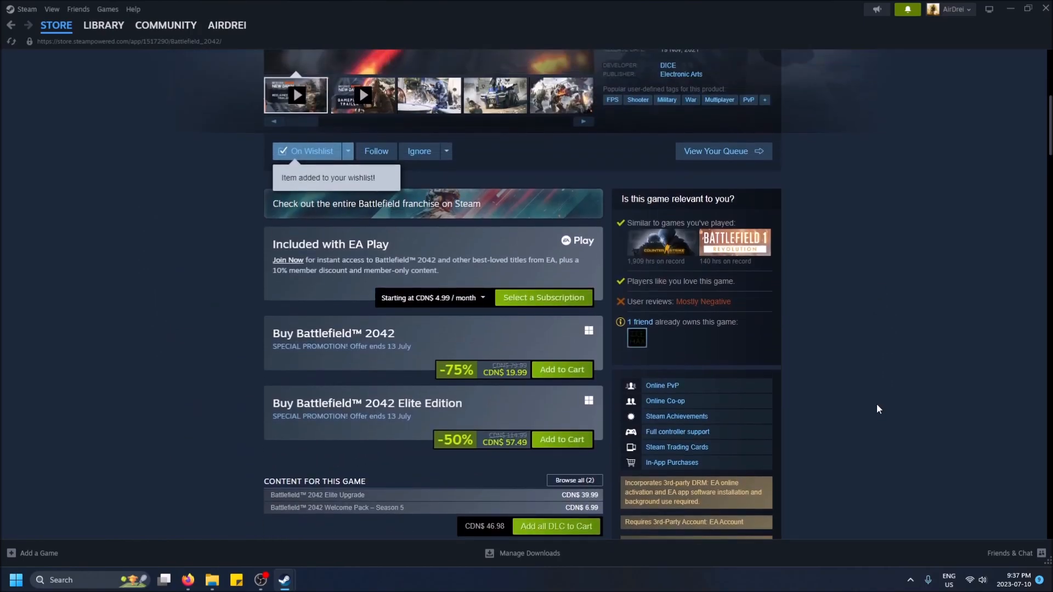
{"action": "scroll", "scroll_direction": "up", "scroll_amount": 3}
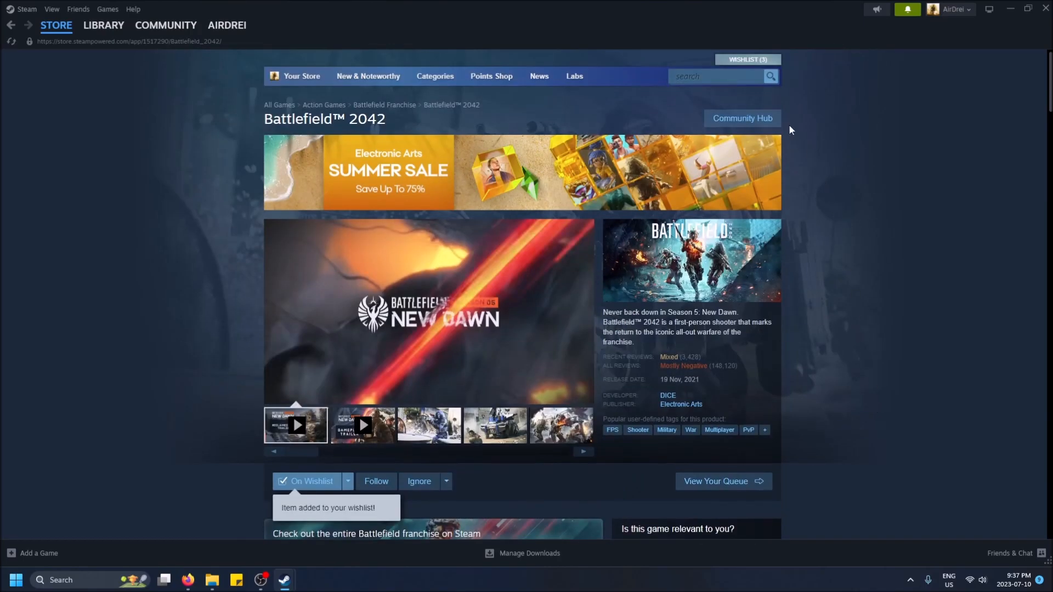
Open WISHLIST (3), sort by Name, then switch back to Your Rank.
{"action": "left_click", "coordinate": [746, 59]}
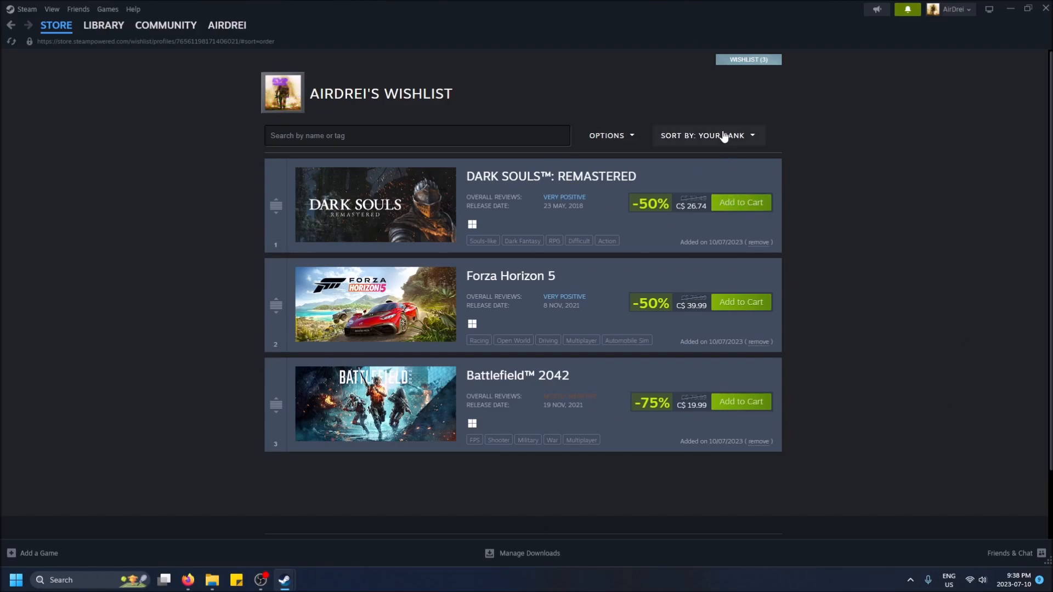
{"action": "left_click", "coordinate": [716, 135]}
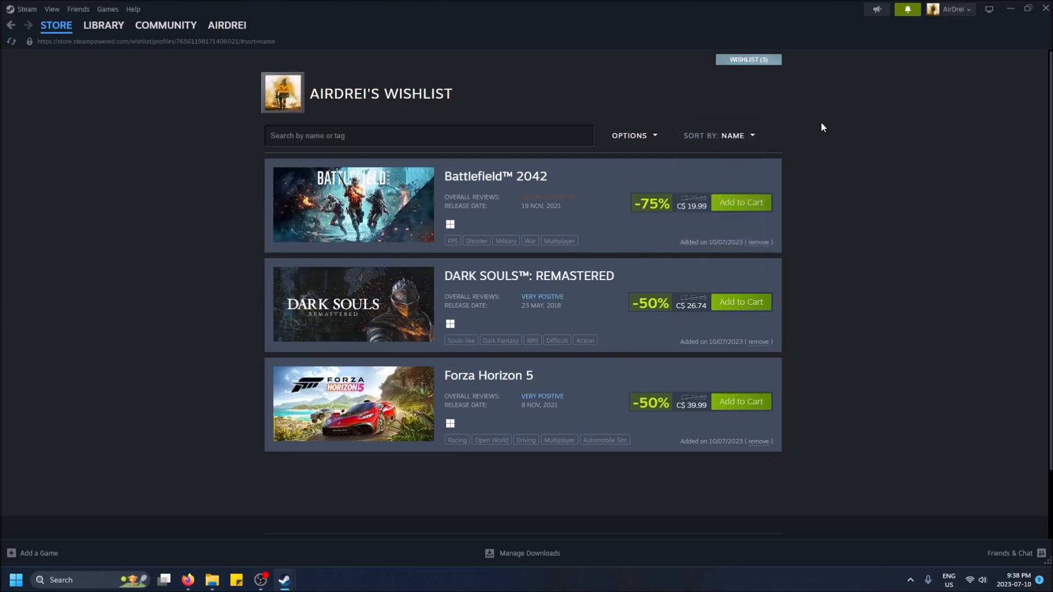
{"action": "left_click", "coordinate": [731, 135]}
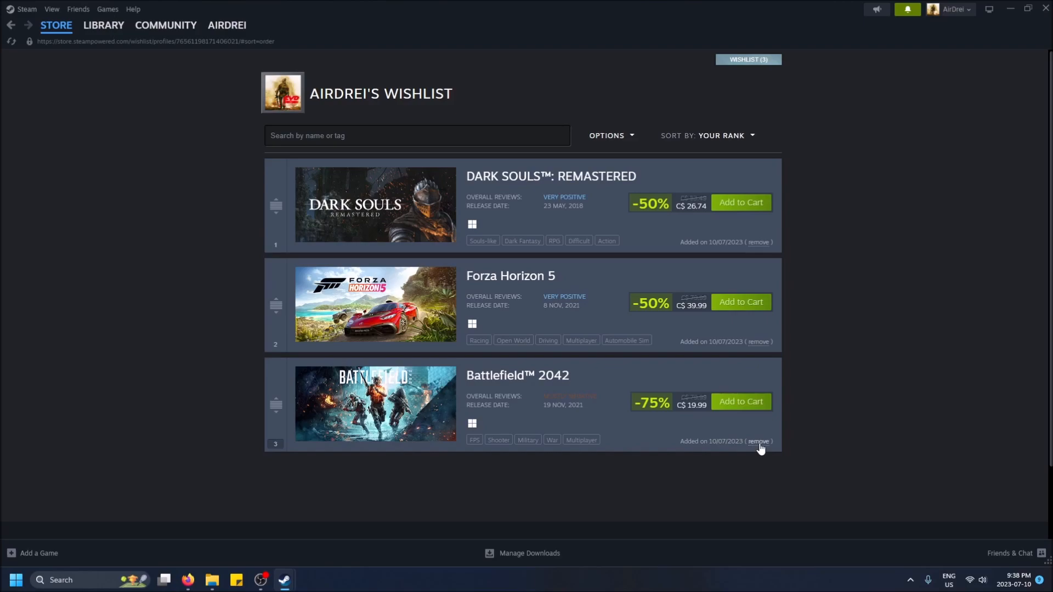
Remove the Battlefield 2042 entry and confirm with OK.
{"action": "left_click", "coordinate": [757, 440]}
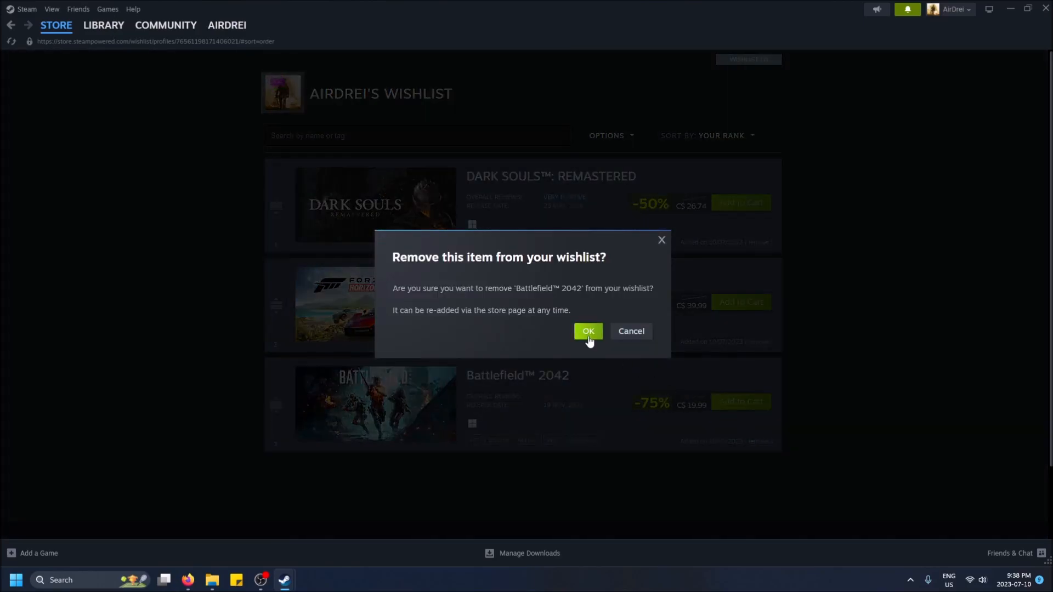
{"action": "left_click", "coordinate": [587, 331]}
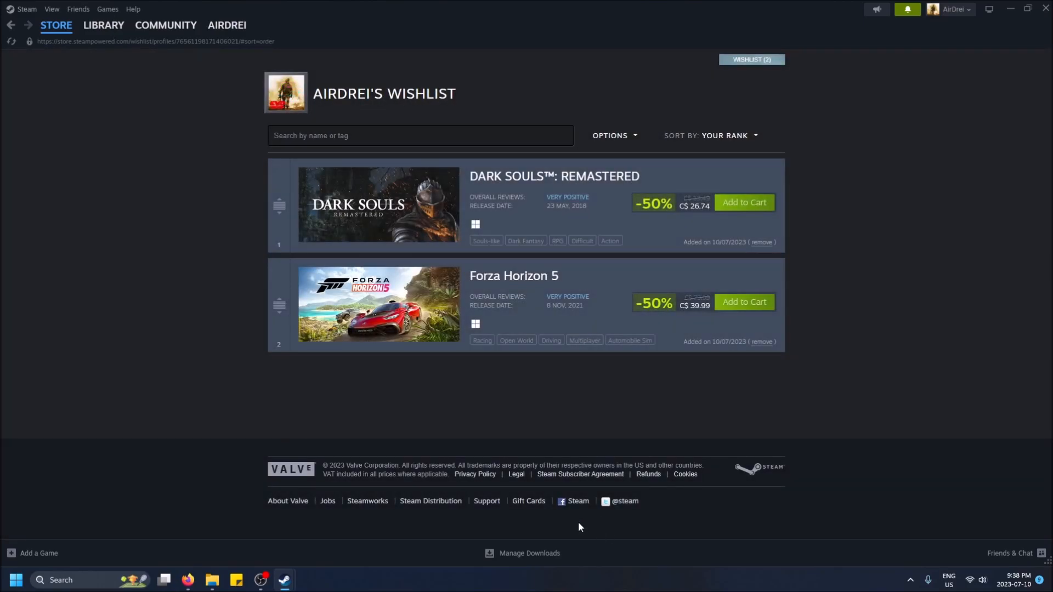